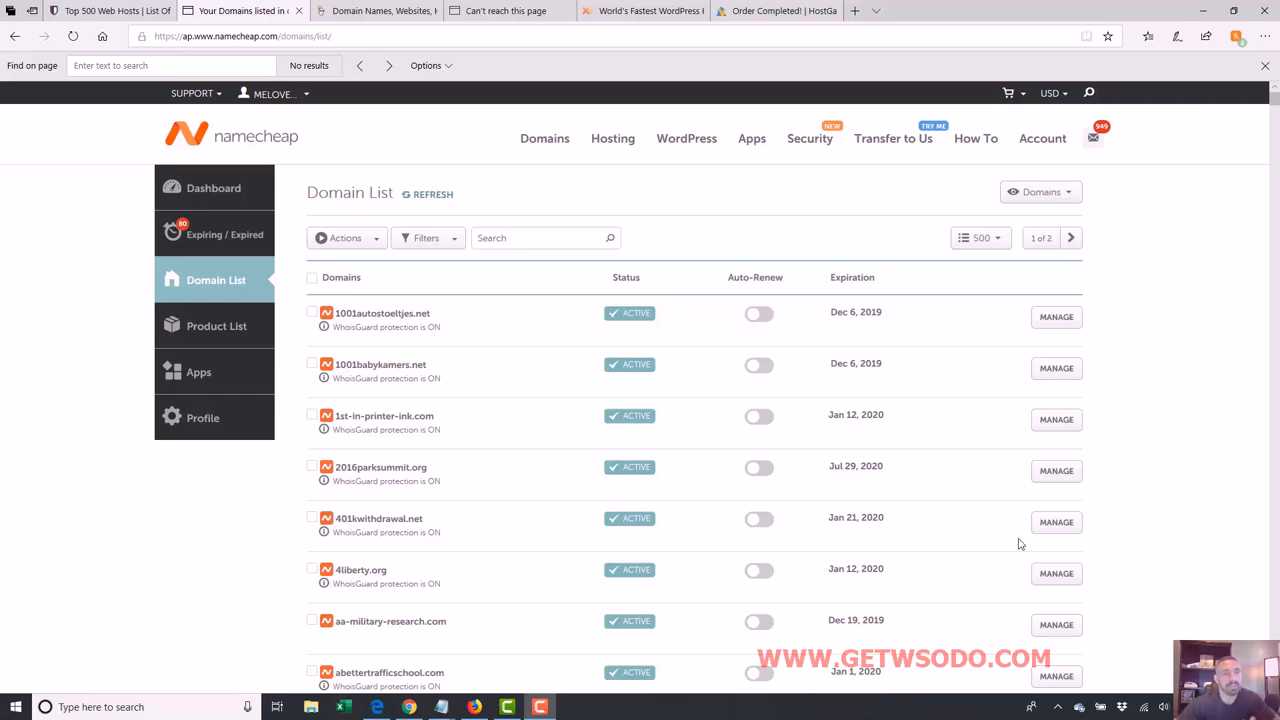
mouse_move(643, 685)
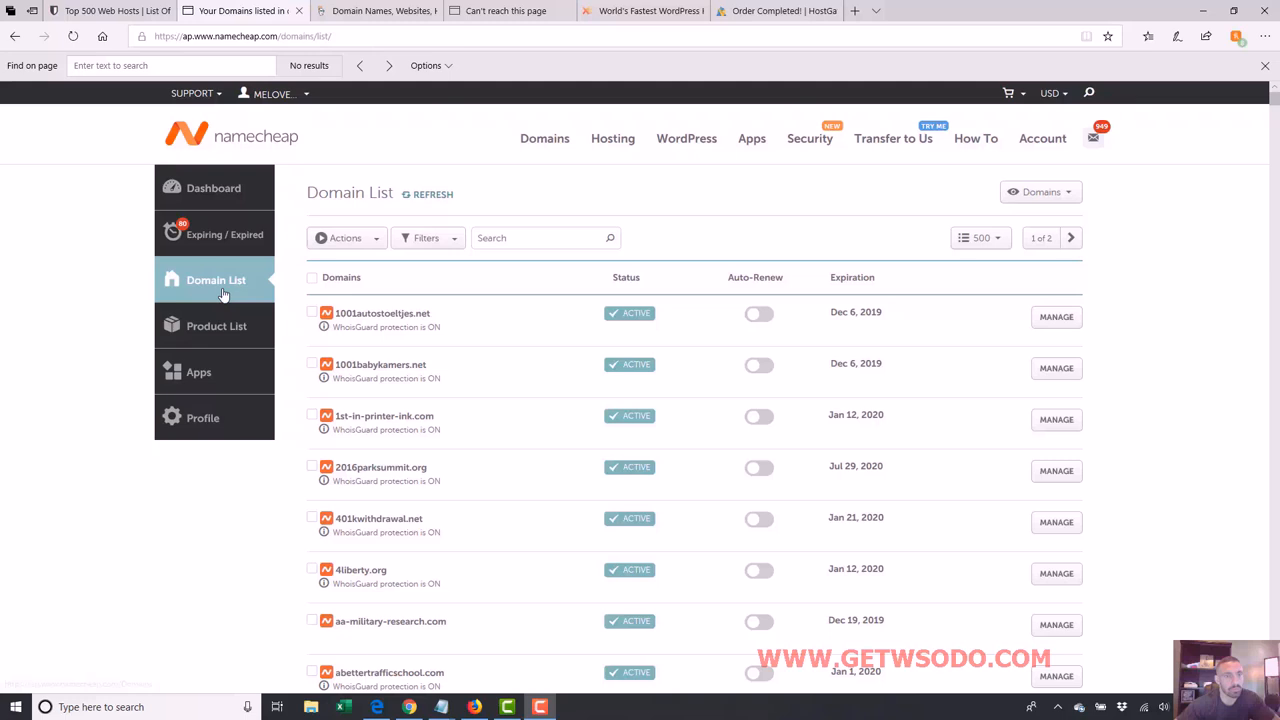
mouse_move(1024, 251)
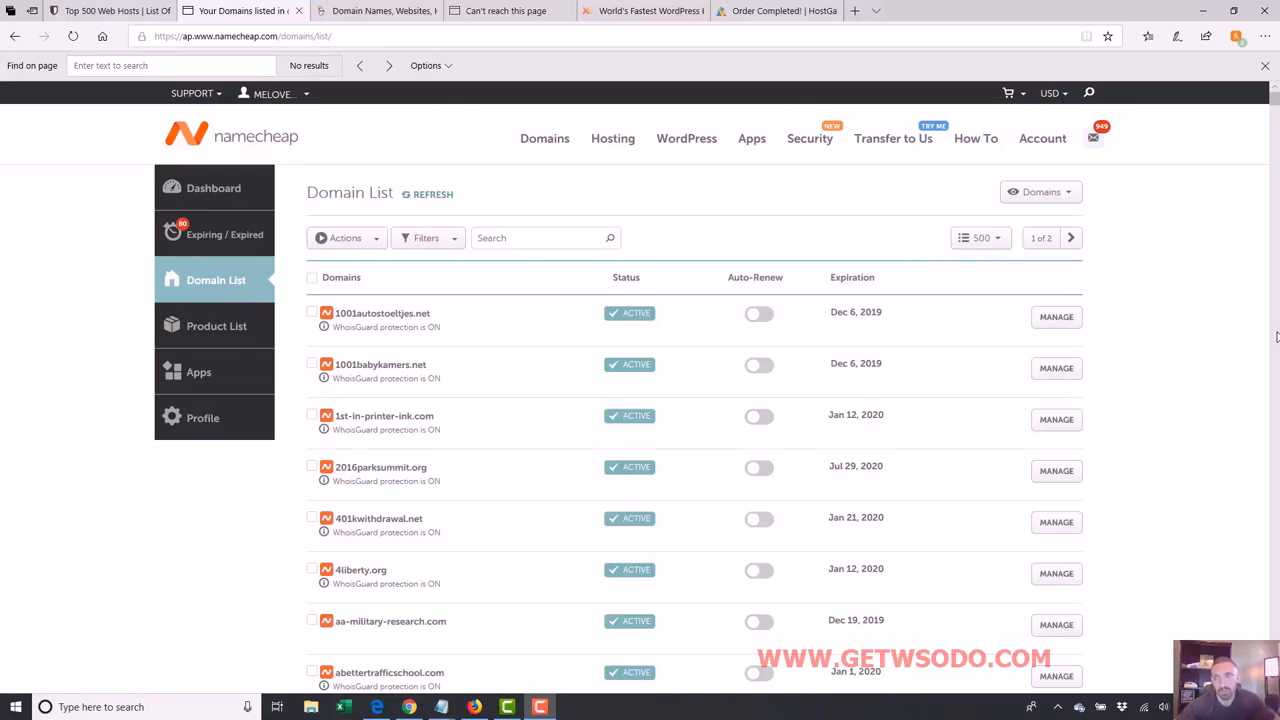
mouse_move(1245, 593)
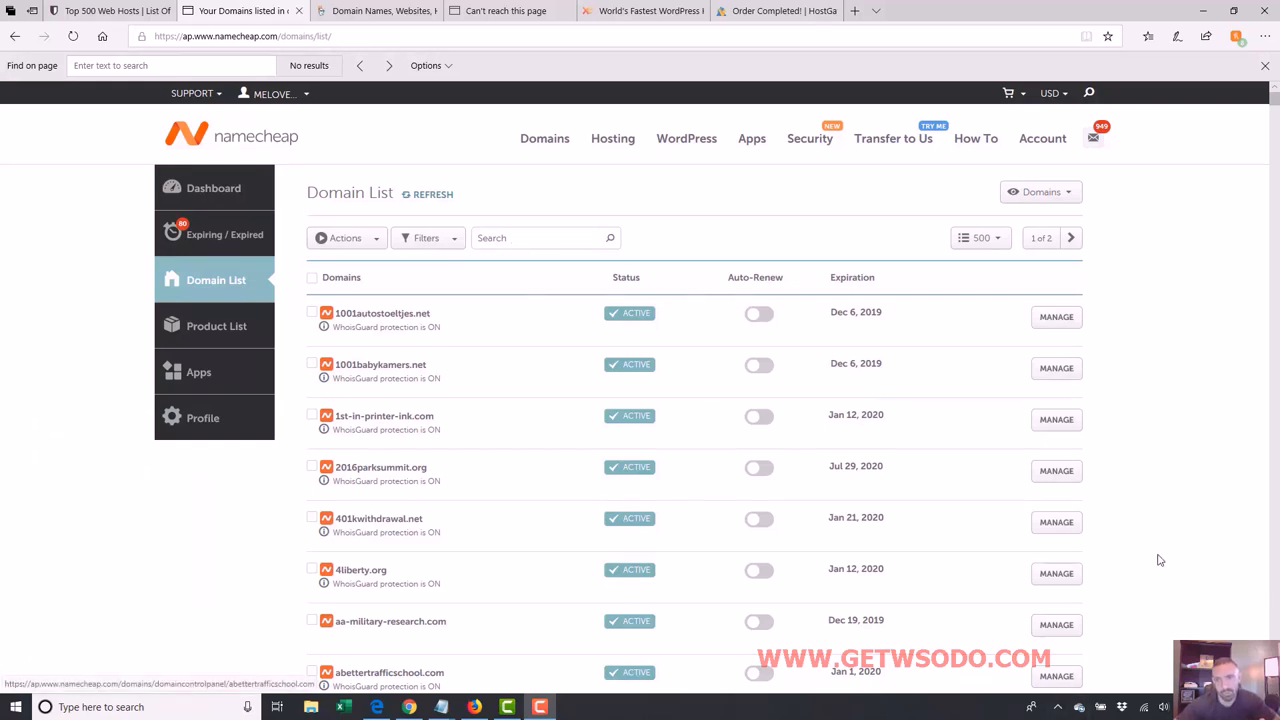
mouse_move(1145, 471)
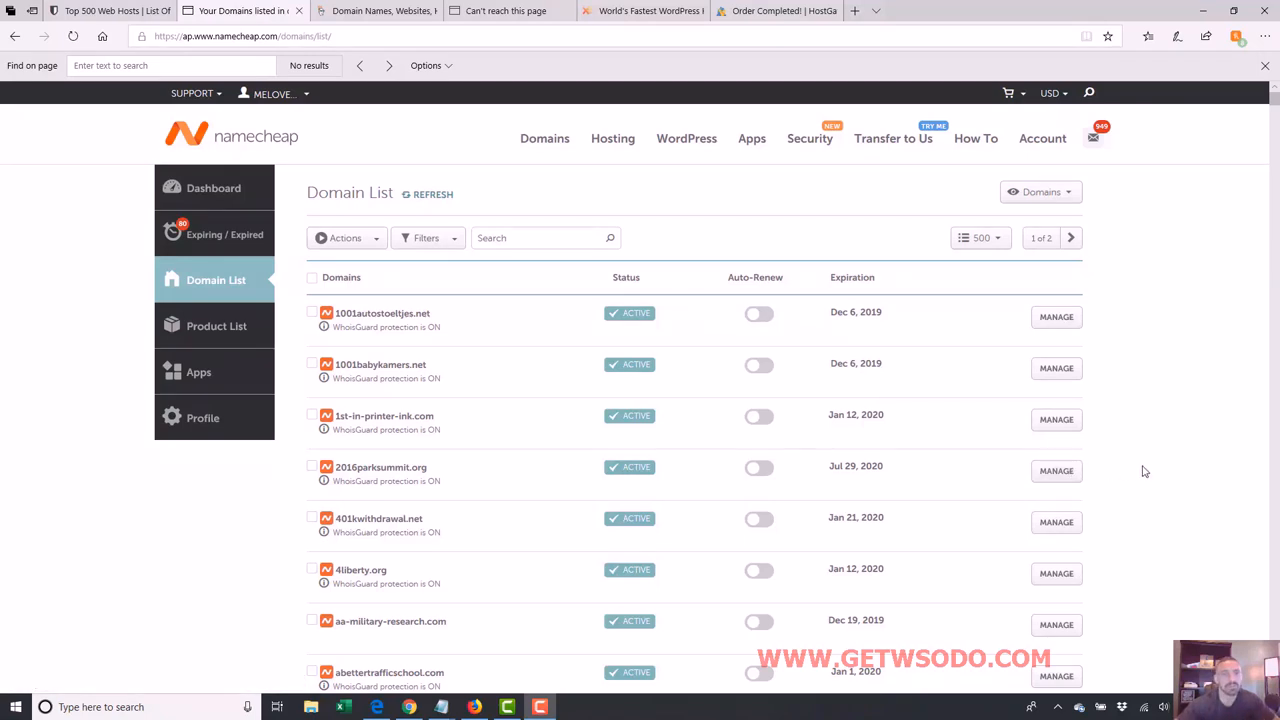
- Search the domain list for 'complete' and open completebeginnerworkshop.com's management page
type("d")
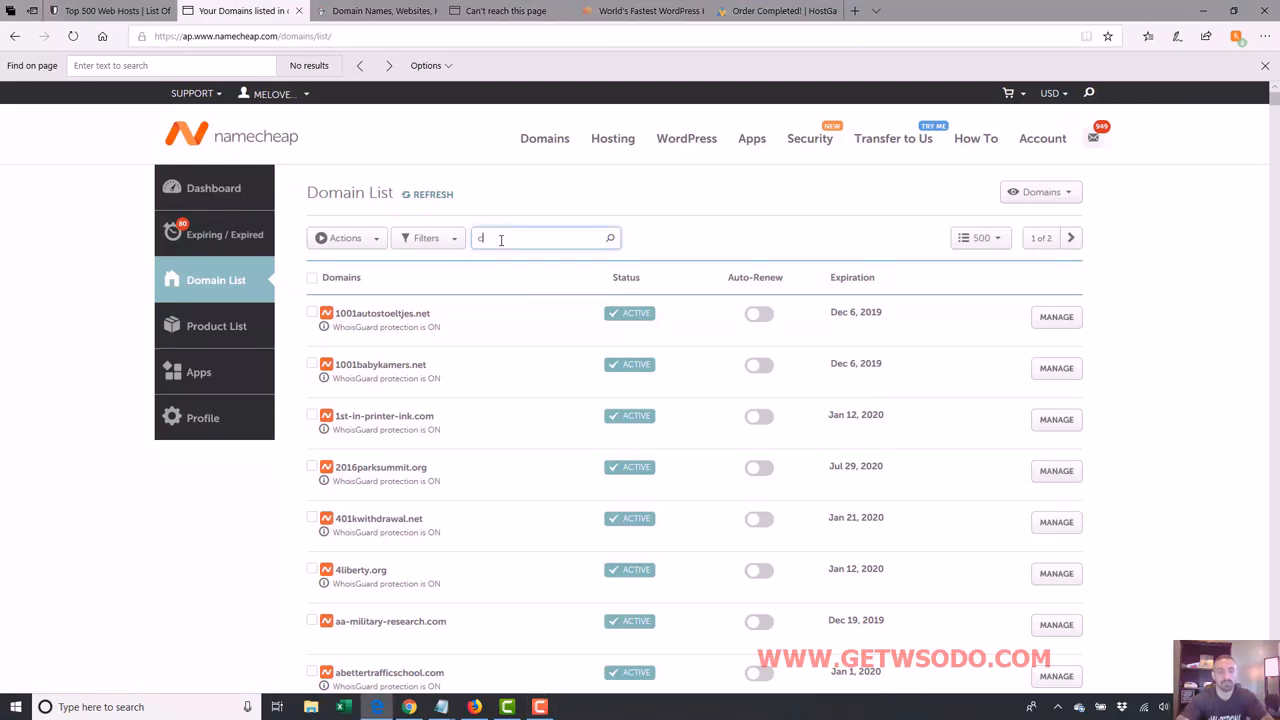
type("complete")
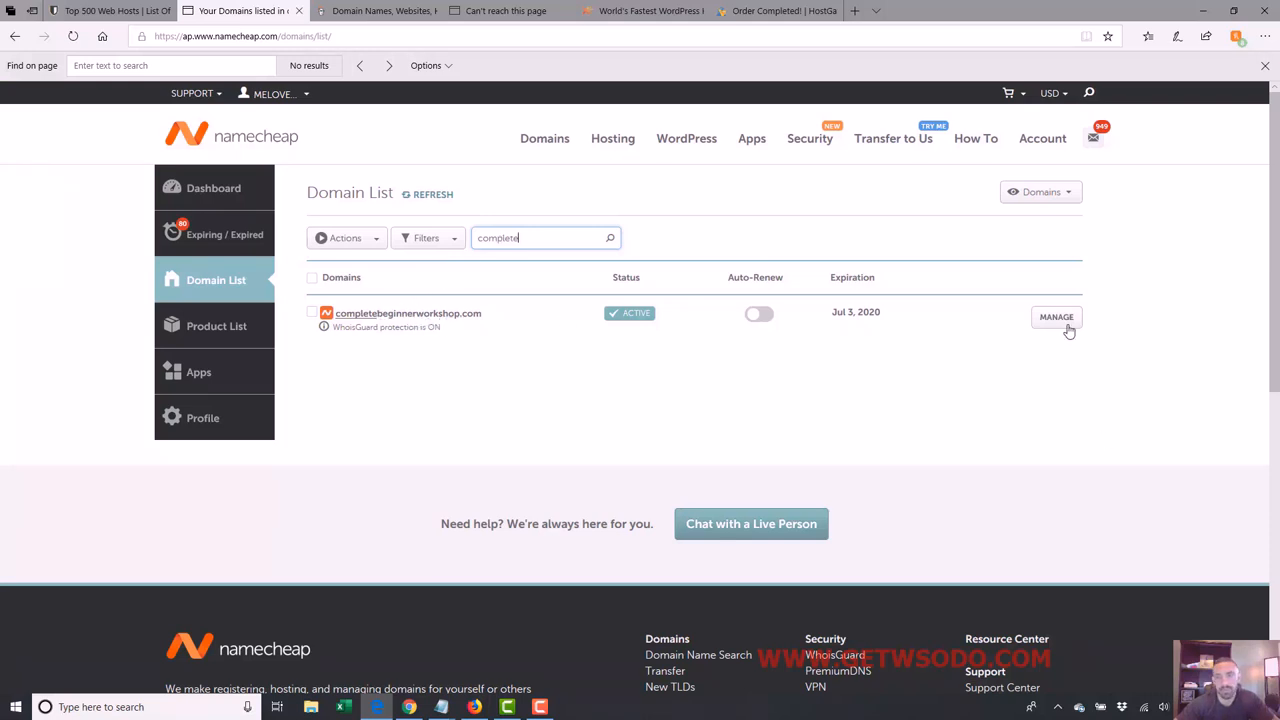
left_click(1056, 317)
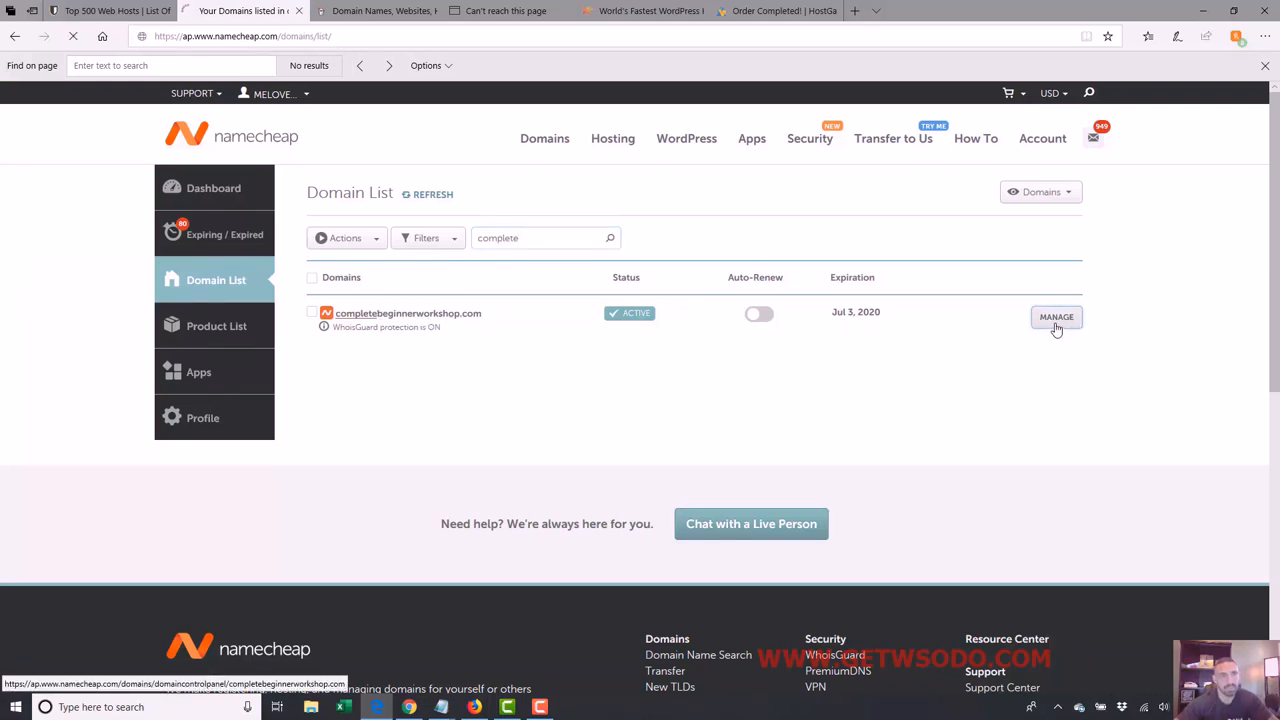
left_click(1056, 317)
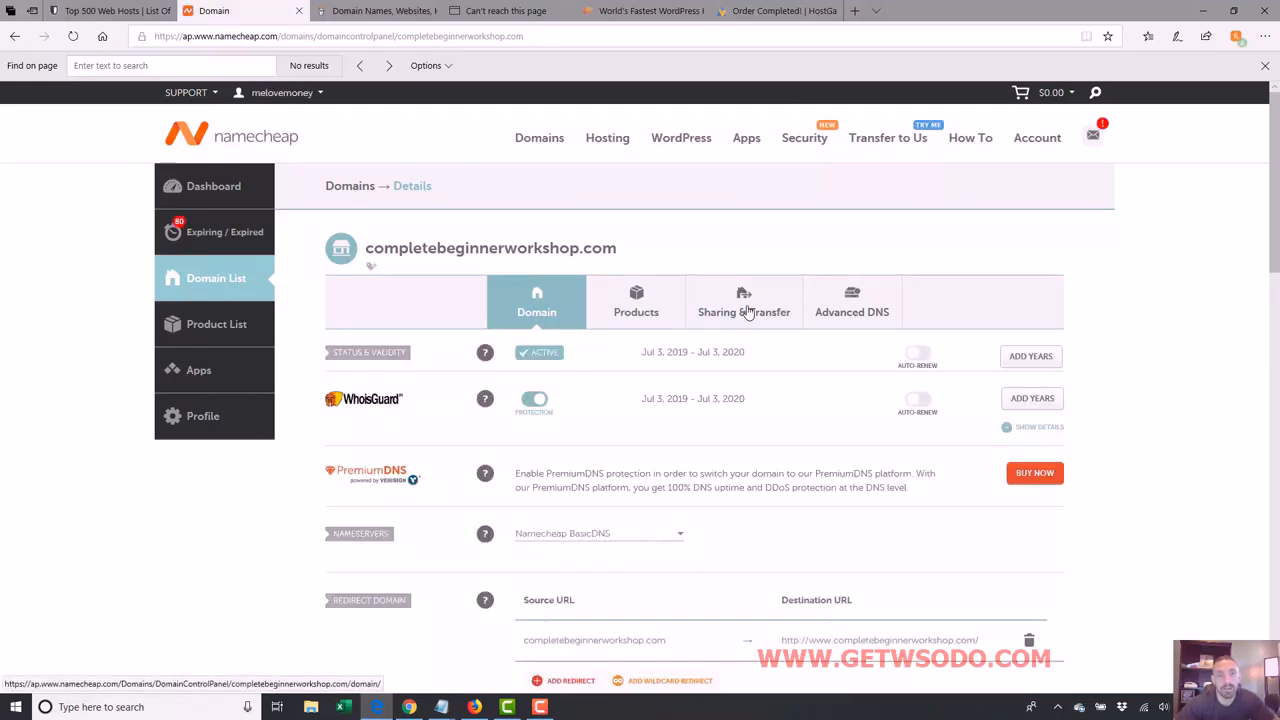
- Review the Namecheap BasicDNS nameserver options, then bring up the HostGator account notes
scroll("down", 3)
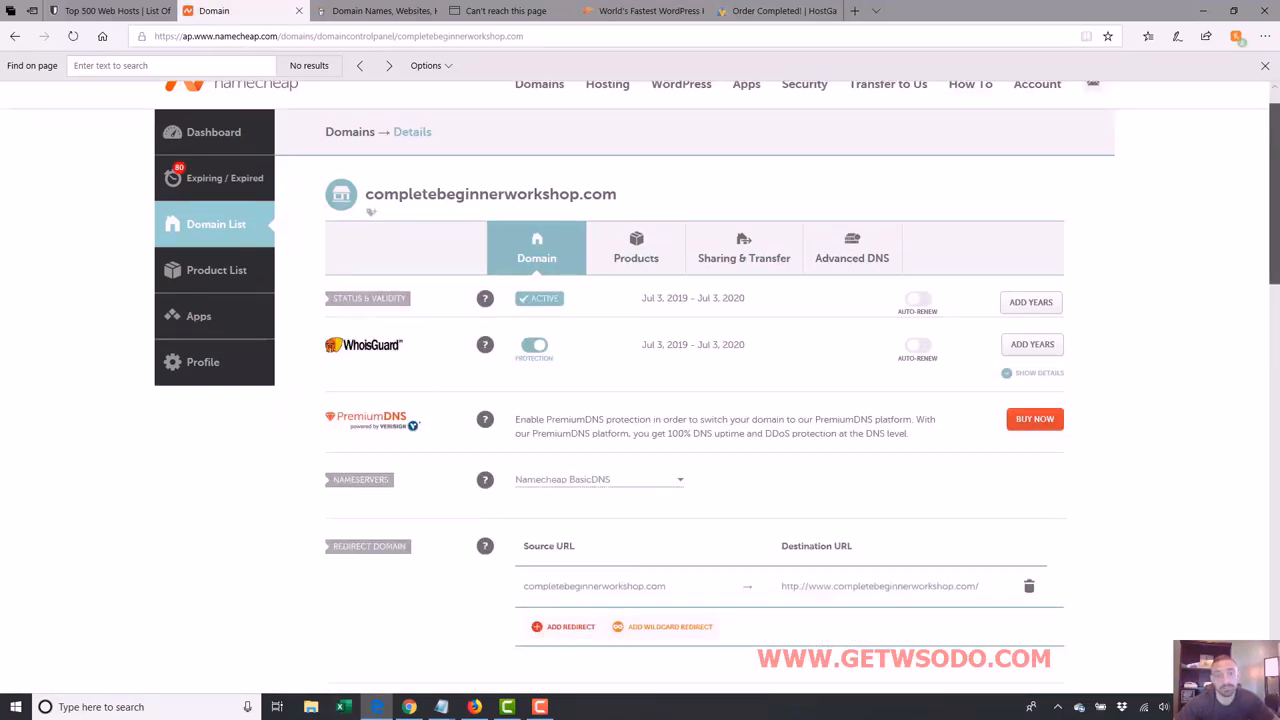
scroll("down", 3)
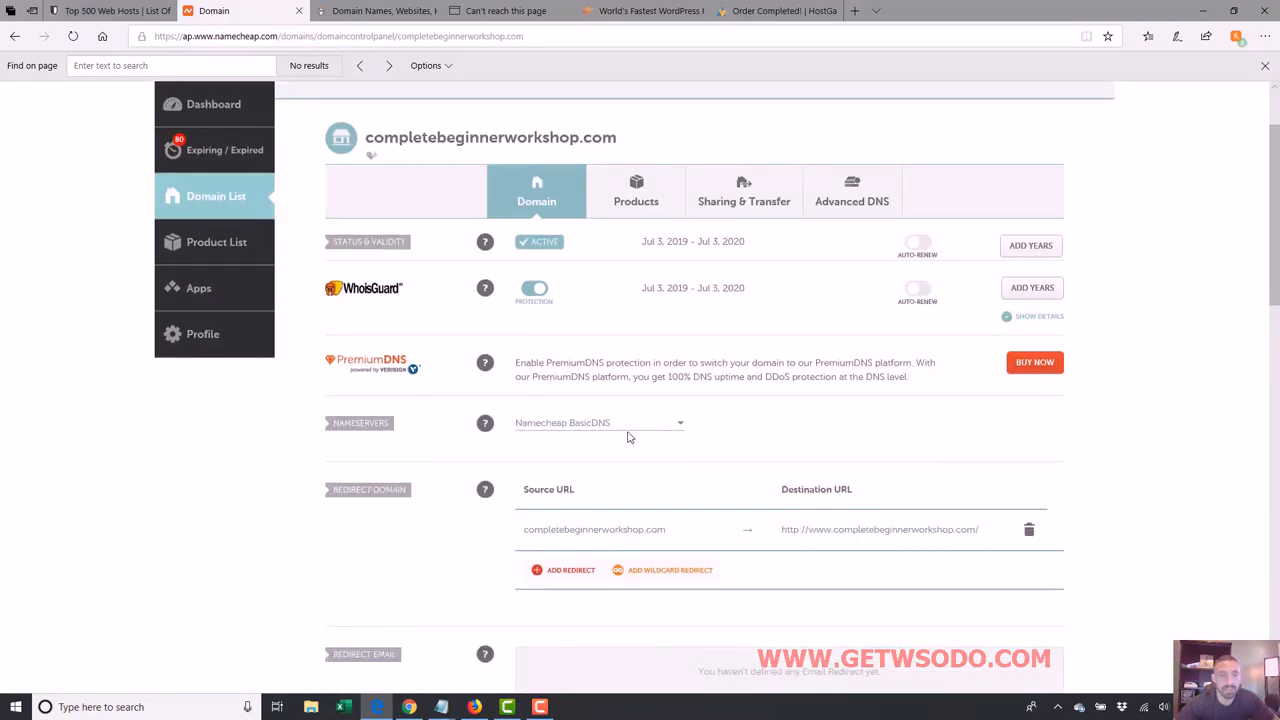
left_click(598, 422)
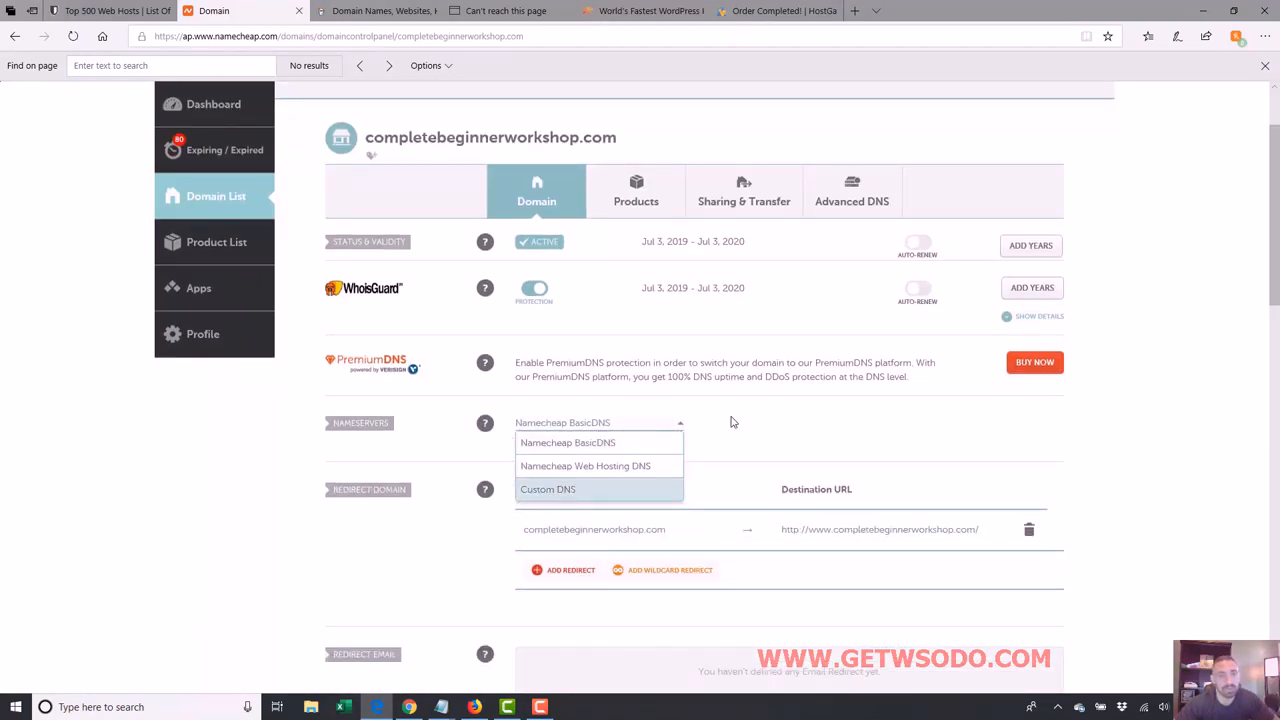
left_click(599, 422)
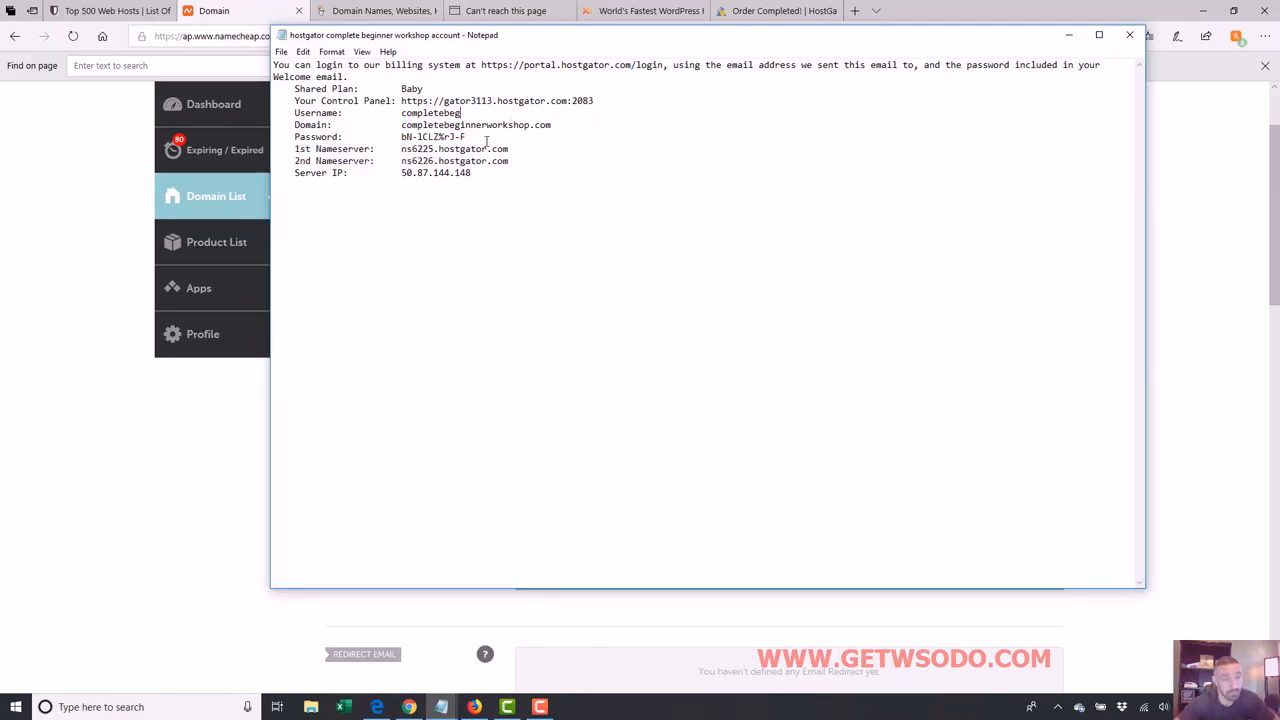
- Copy ns6225.hostgator.com from the HostGator notes and return to the Namecheap page
left_click_drag(447, 148, 508, 148)
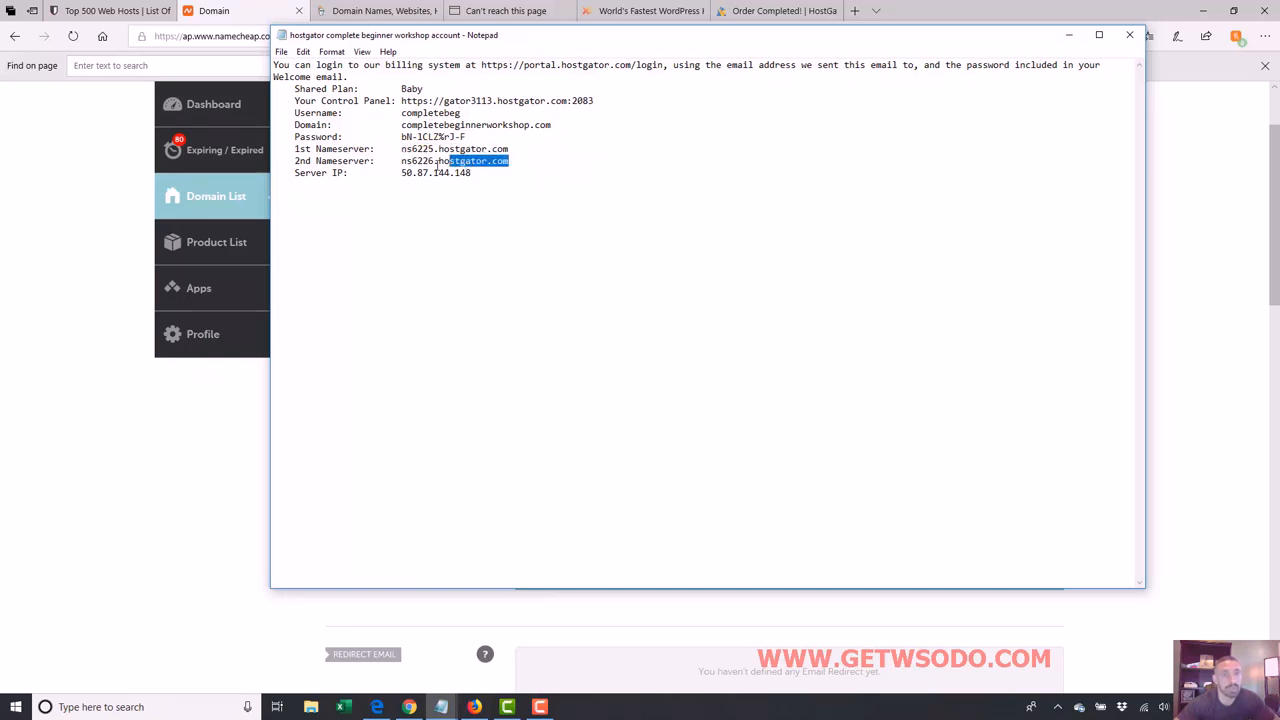
double_click(455, 161)
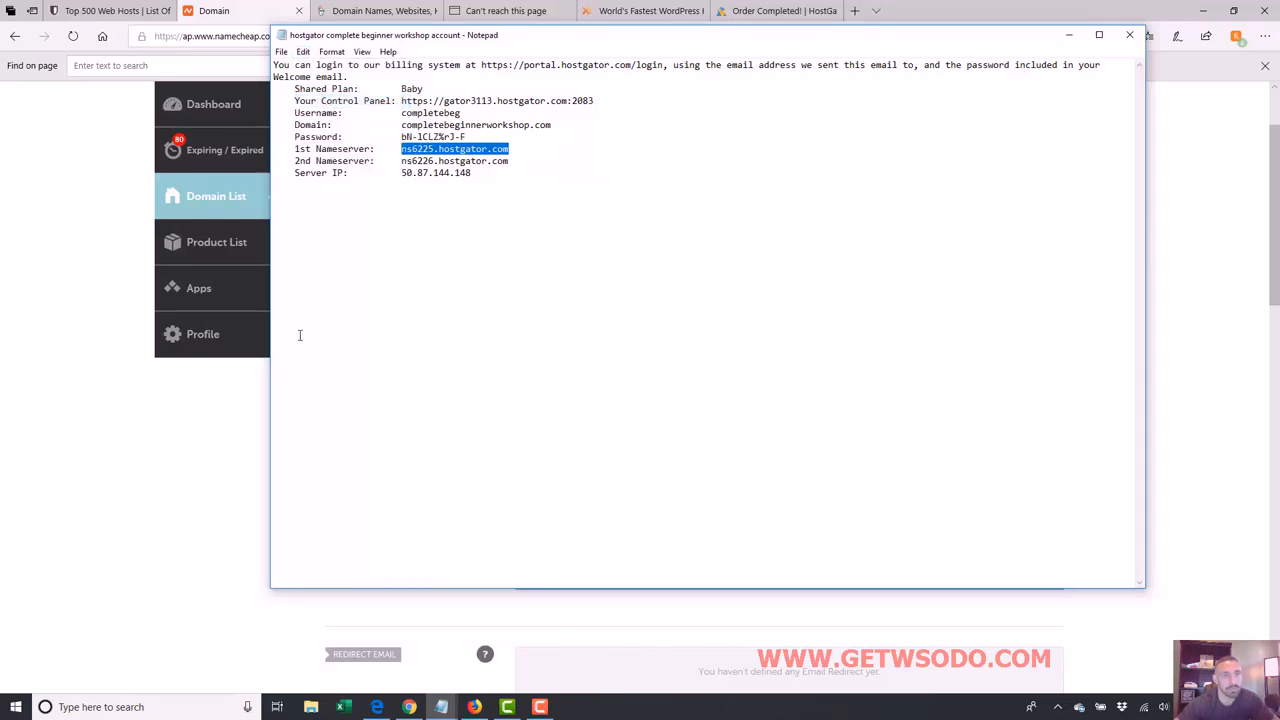
left_click(303, 51)
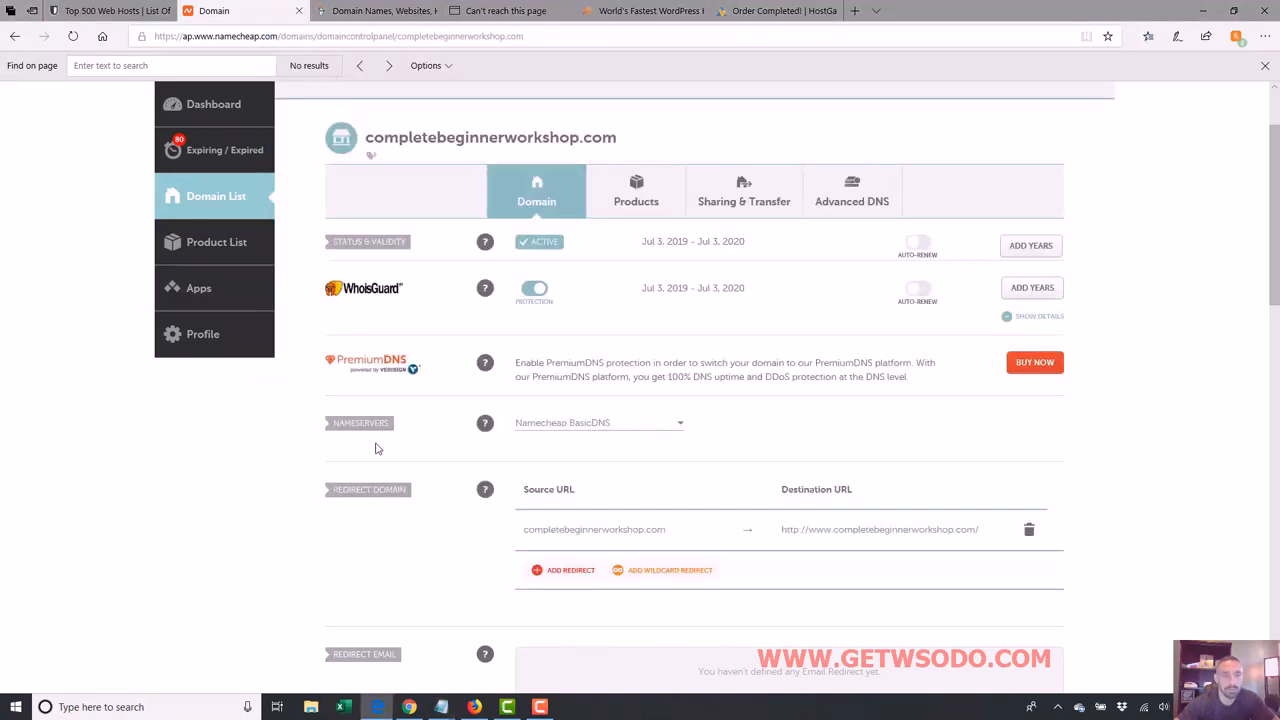
- Switch the domain's nameservers to Custom DNS with ns6225.hostgator.com as Nameserver 1
left_click(597, 422)
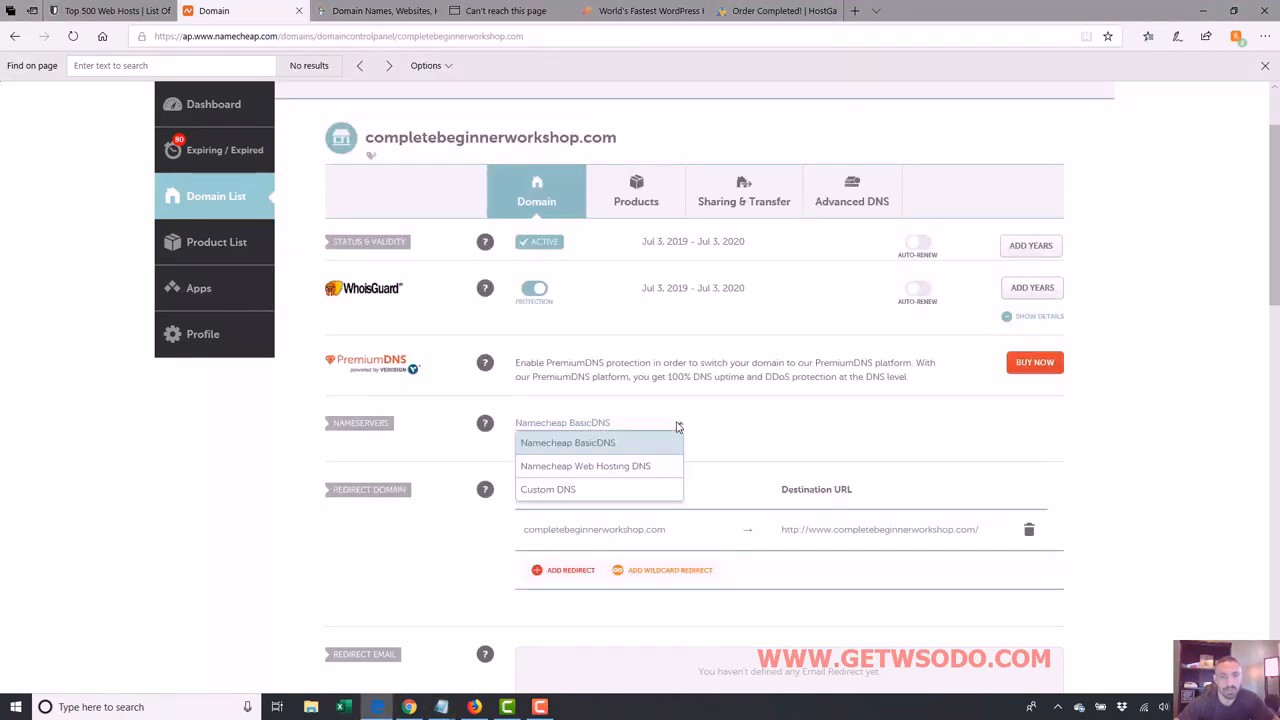
left_click(547, 489)
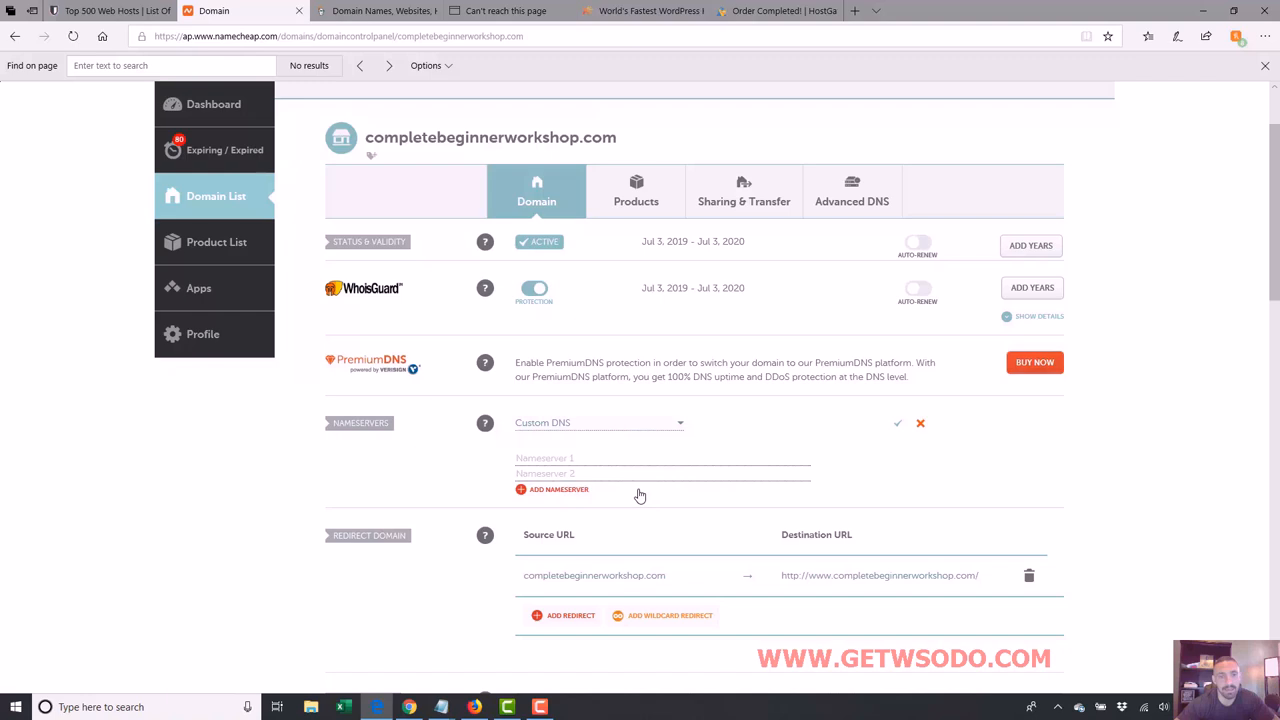
left_click(613, 458)
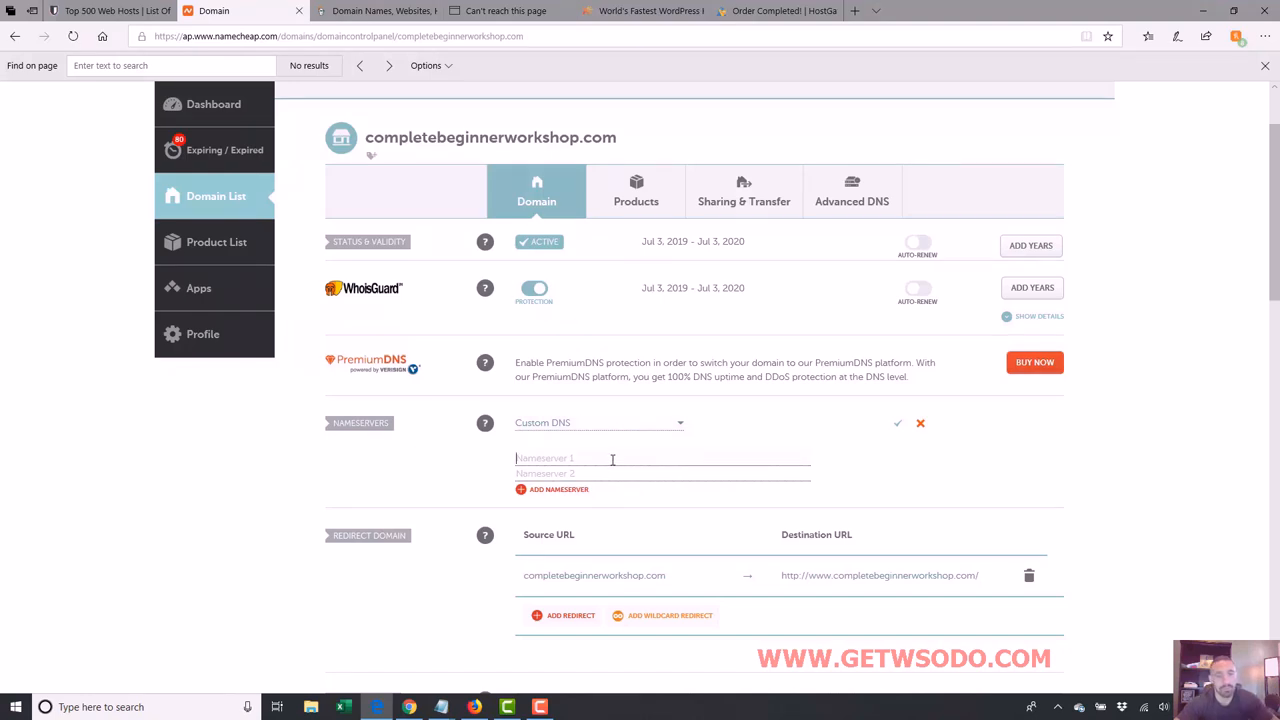
type("ns6225.hostgator.com")
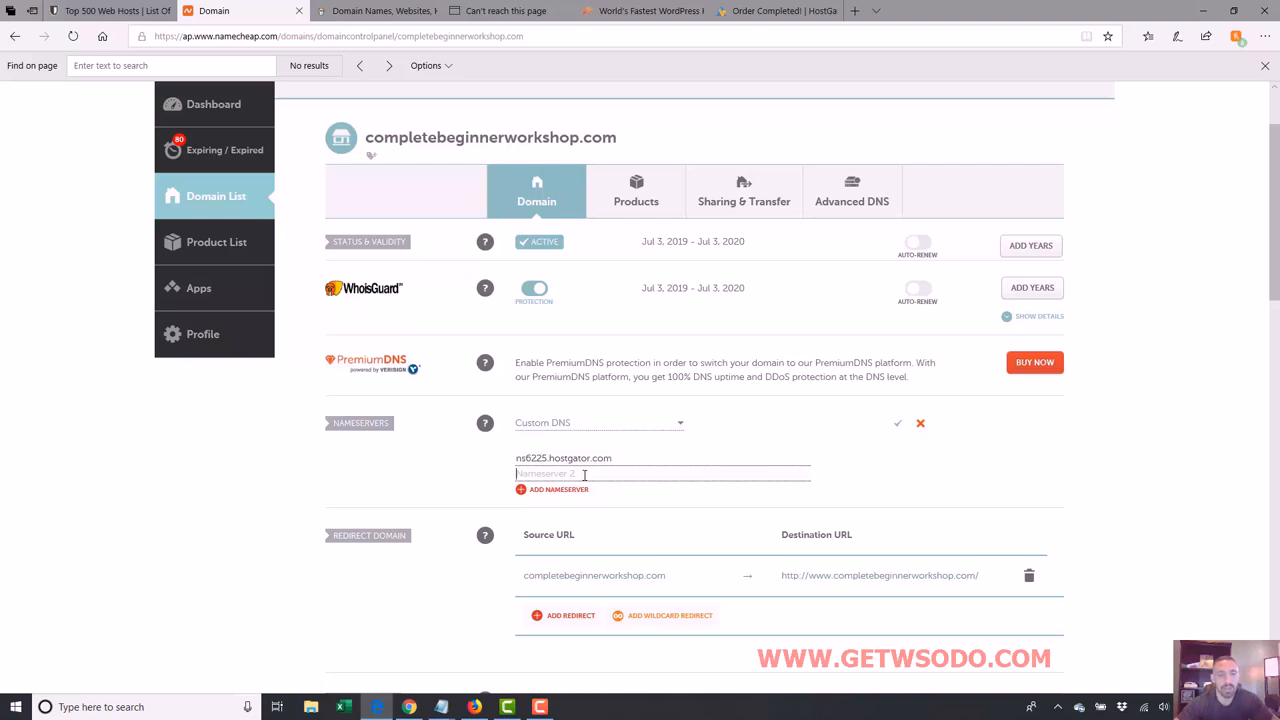
type("ns6225.hostgator.com")
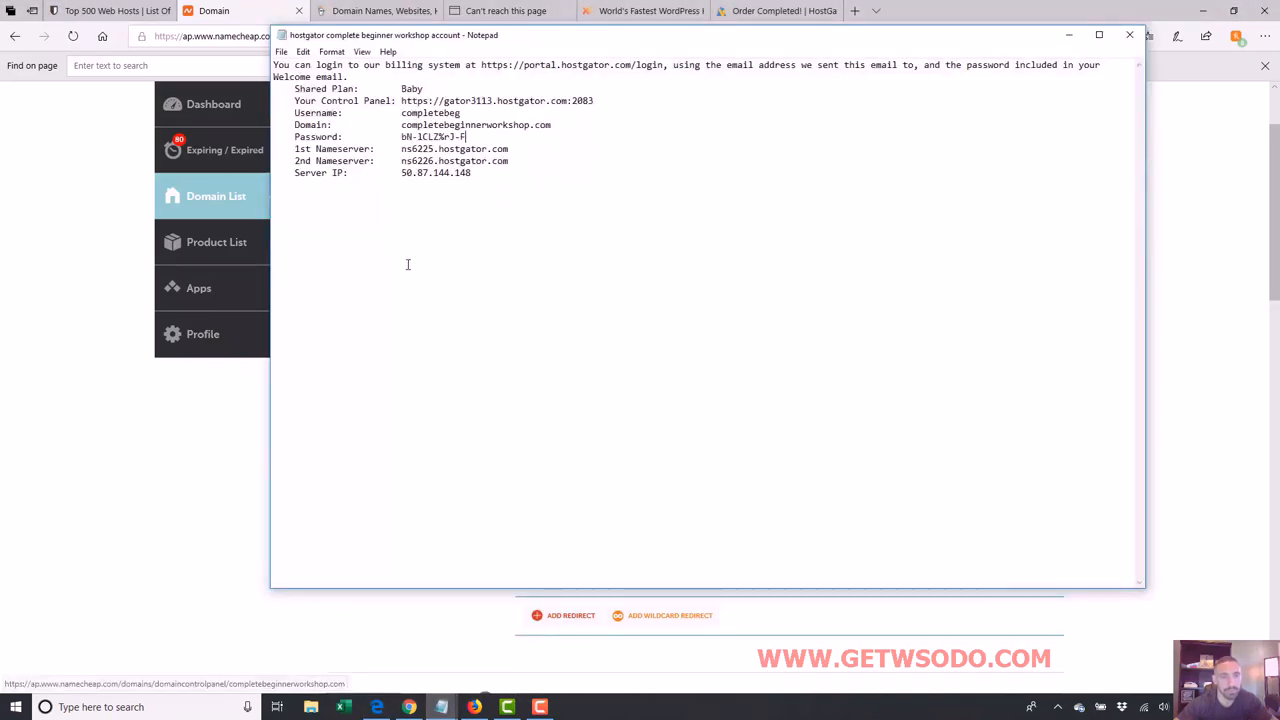
- Compare both nameserver addresses in the notes and copy ns6226.hostgator.com for Nameserver 2
double_click(454, 161)
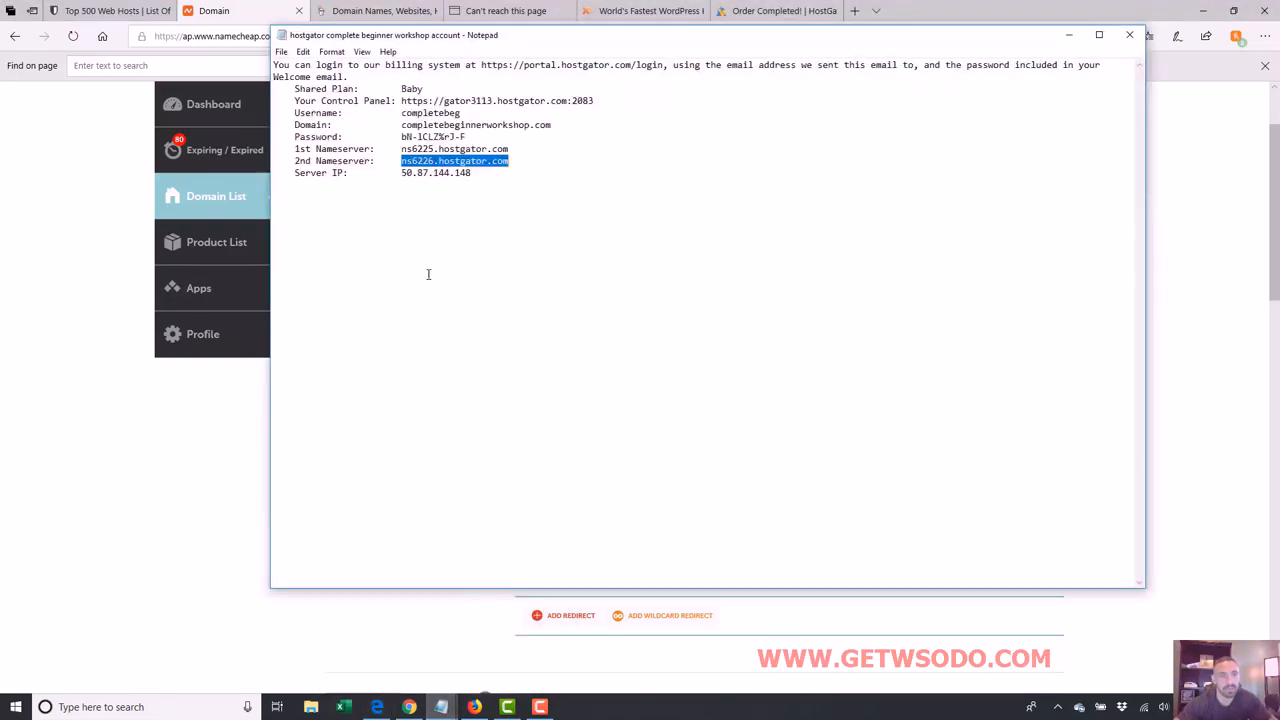
double_click(420, 148)
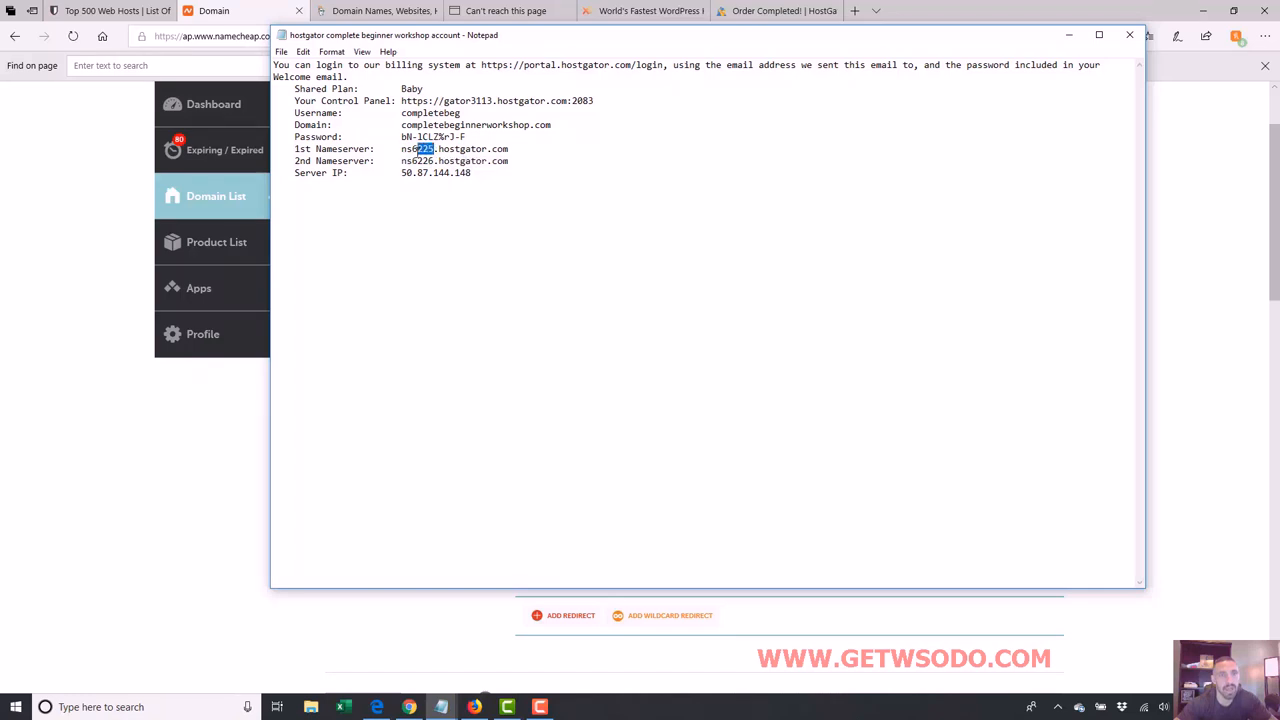
double_click(420, 160)
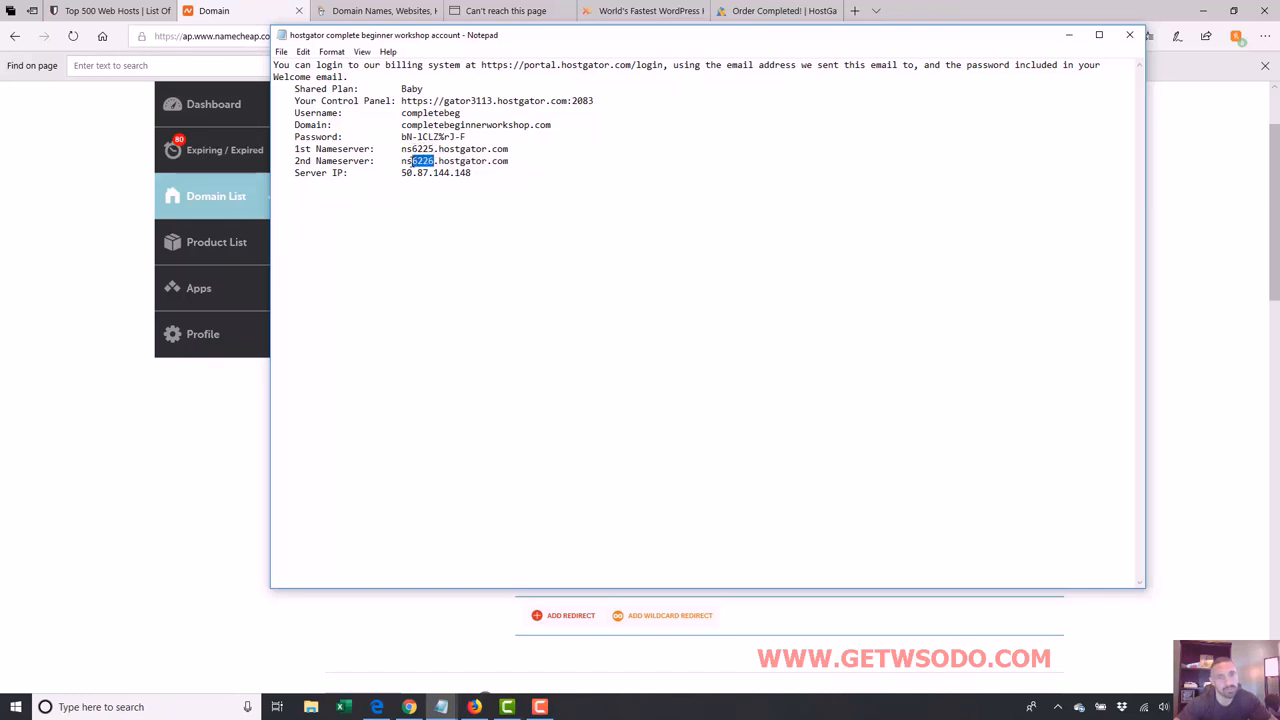
left_click_drag(435, 148, 508, 148)
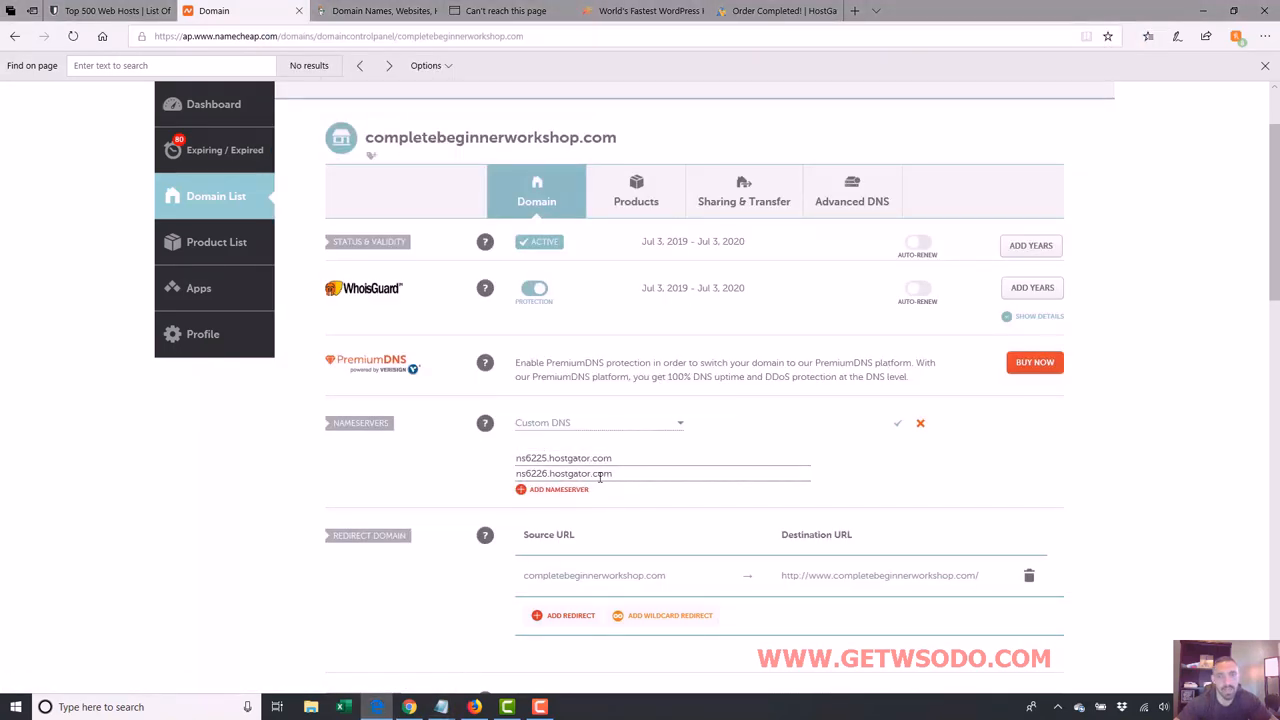
- Save the ns6225/ns6226 nameservers, dismiss the 48-hour notice, and review Nameserver 1
left_click(897, 423)
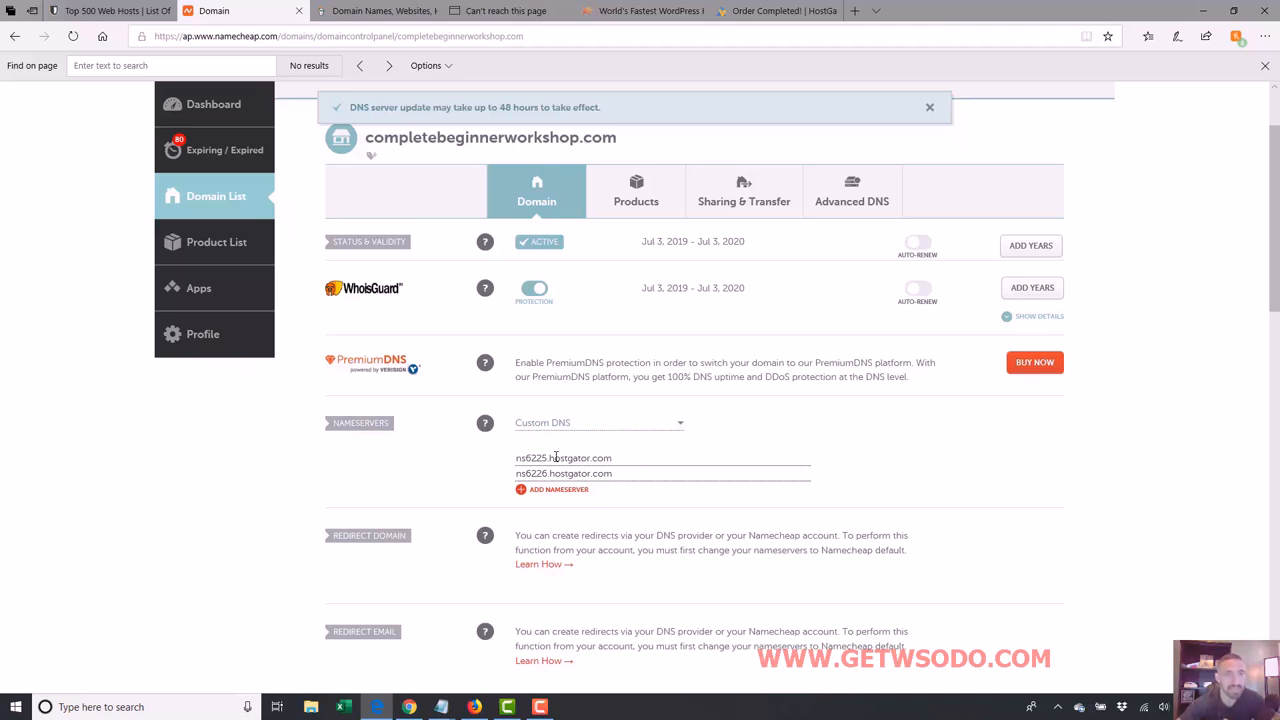
left_click(929, 107)
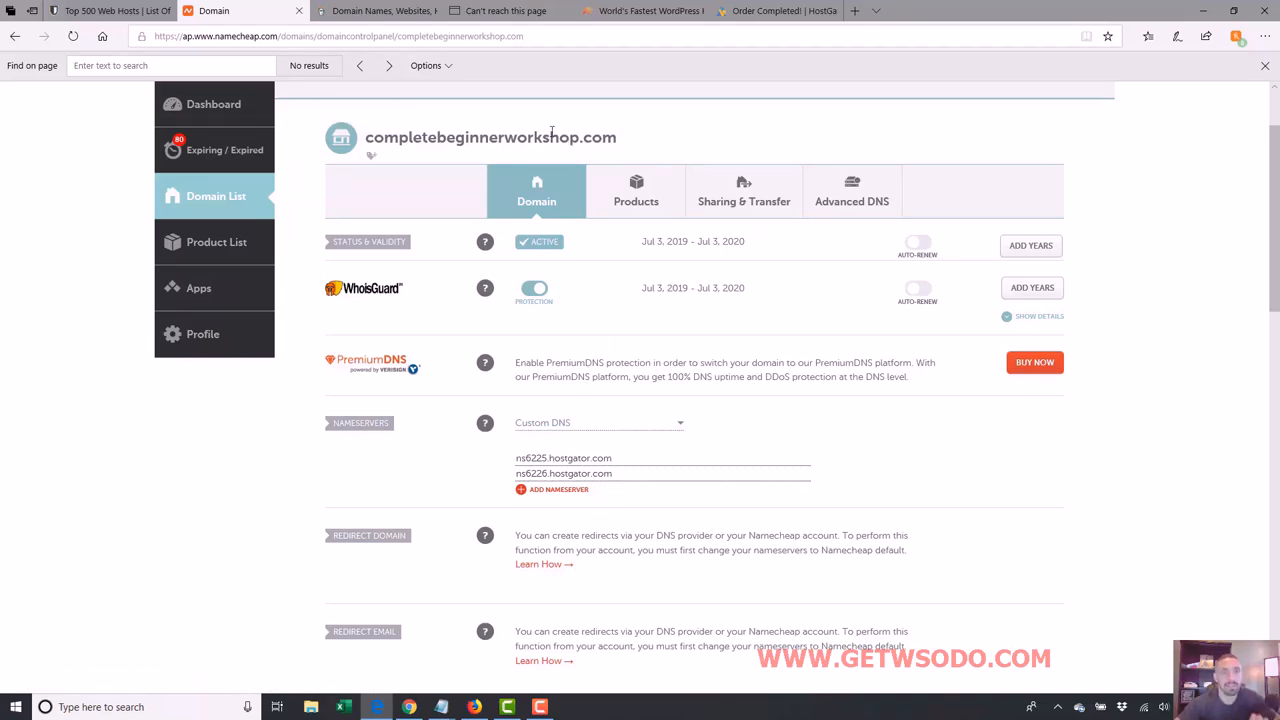
mouse_move(539, 457)
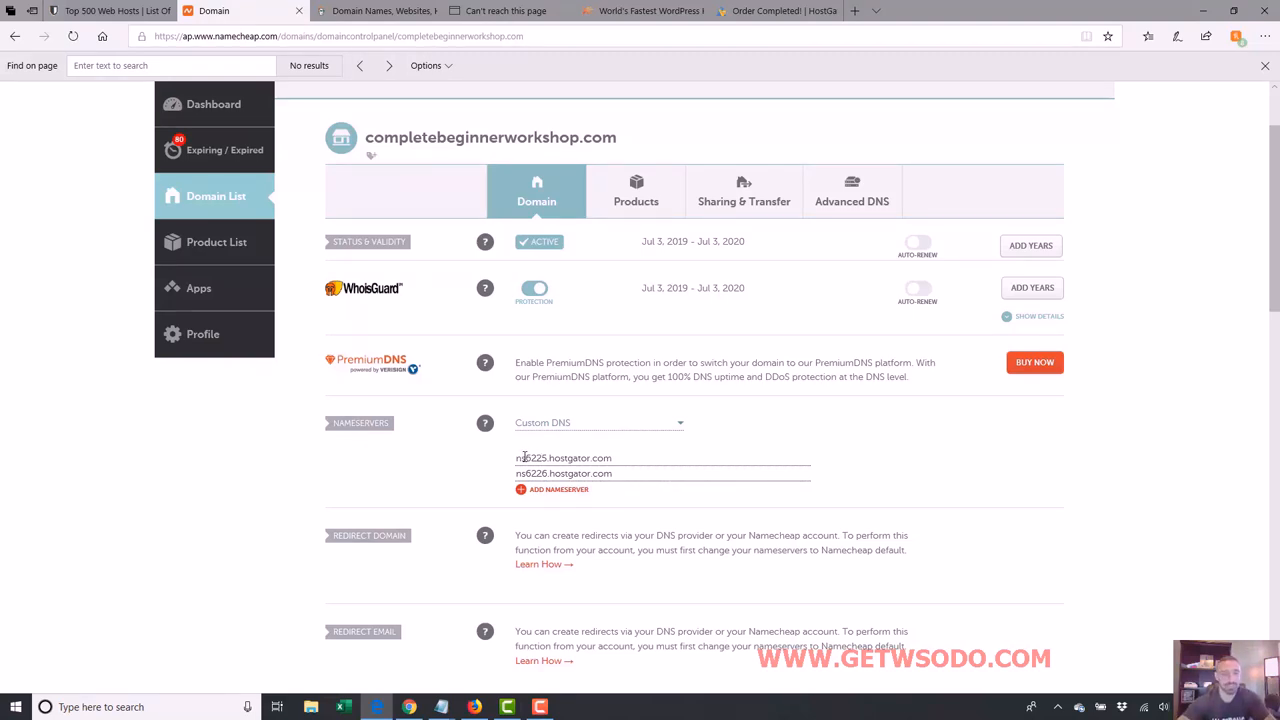
double_click(563, 457)
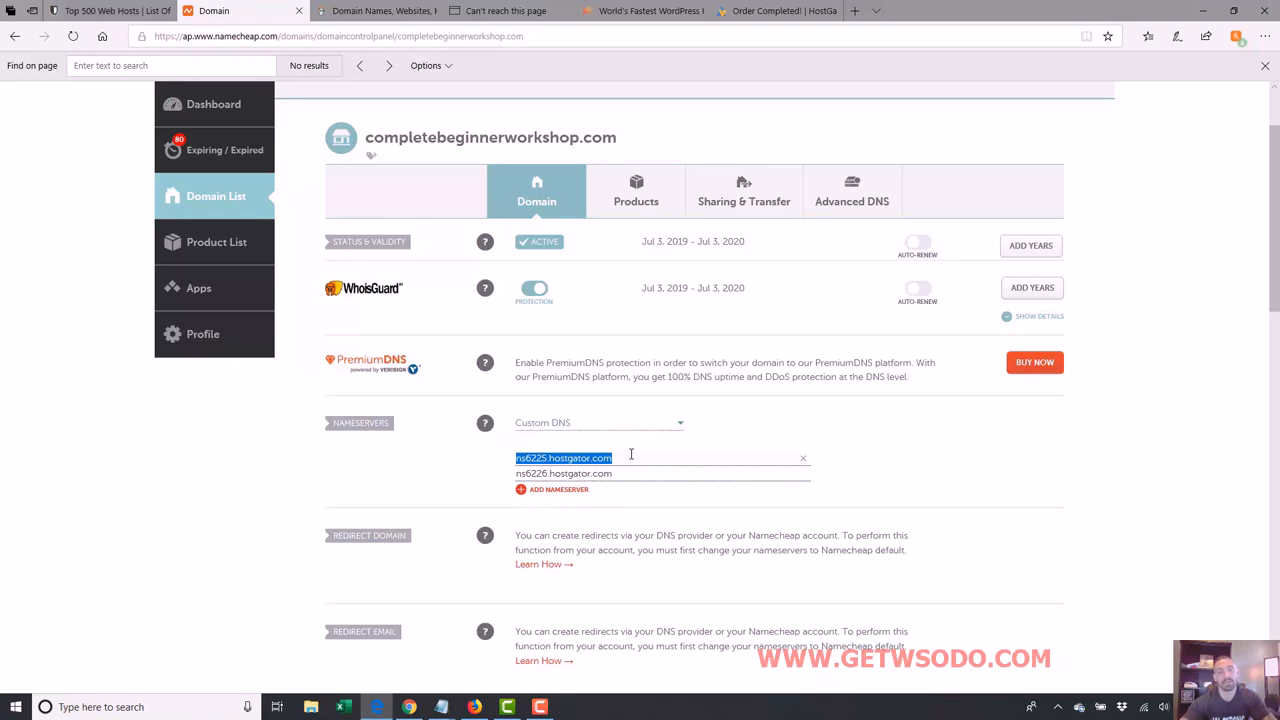